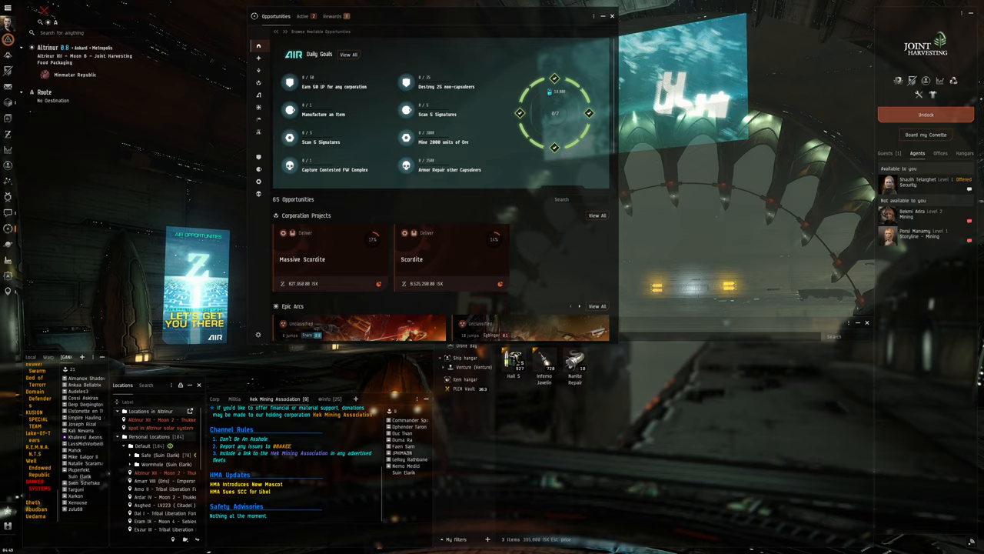
Step: Track the daily goal to mine ore so it shows in the opportunities tracker
left_click(612, 16)
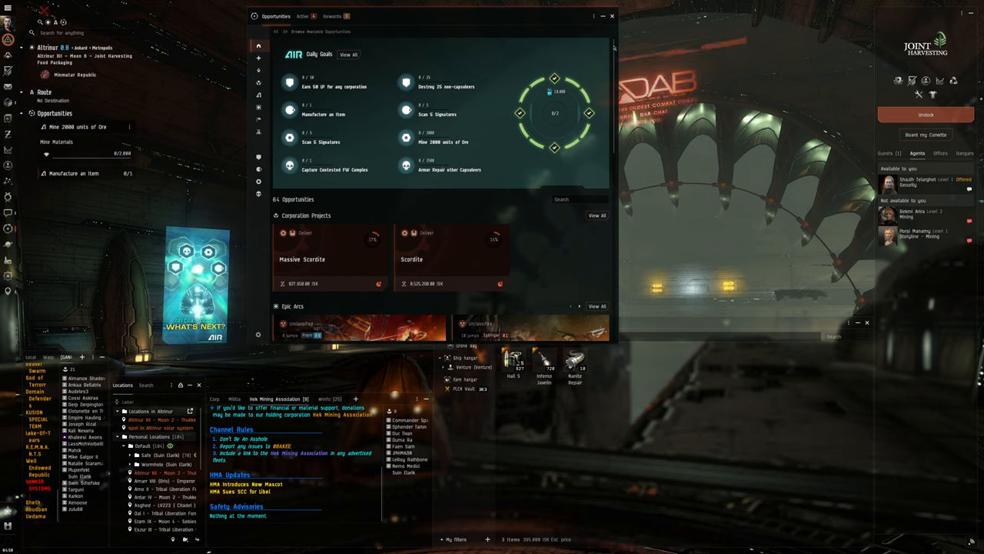
Step: Close the Opportunities window, leaving the station hangar view with both goals tracked
left_click(612, 15)
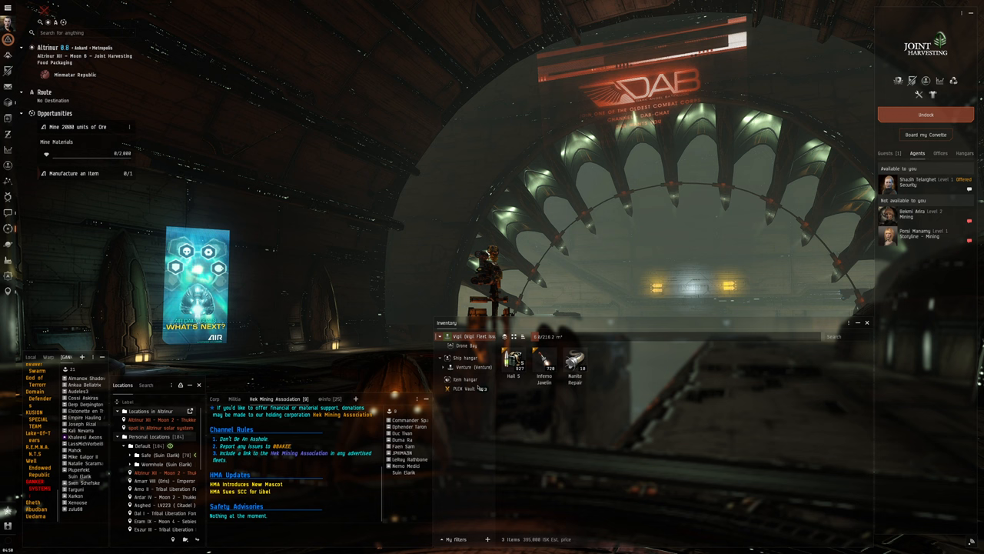